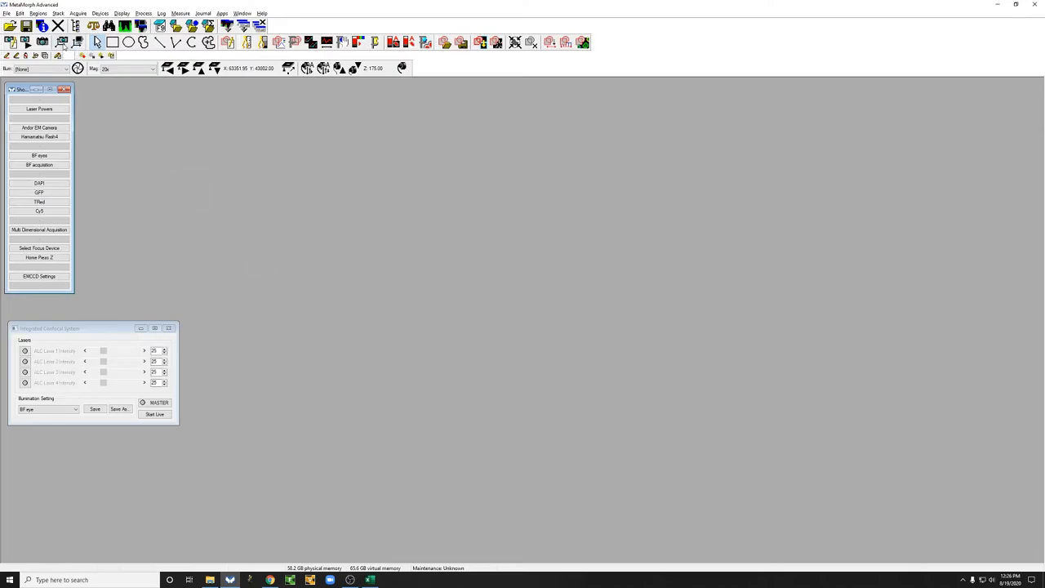
mouse_move(79, 43)
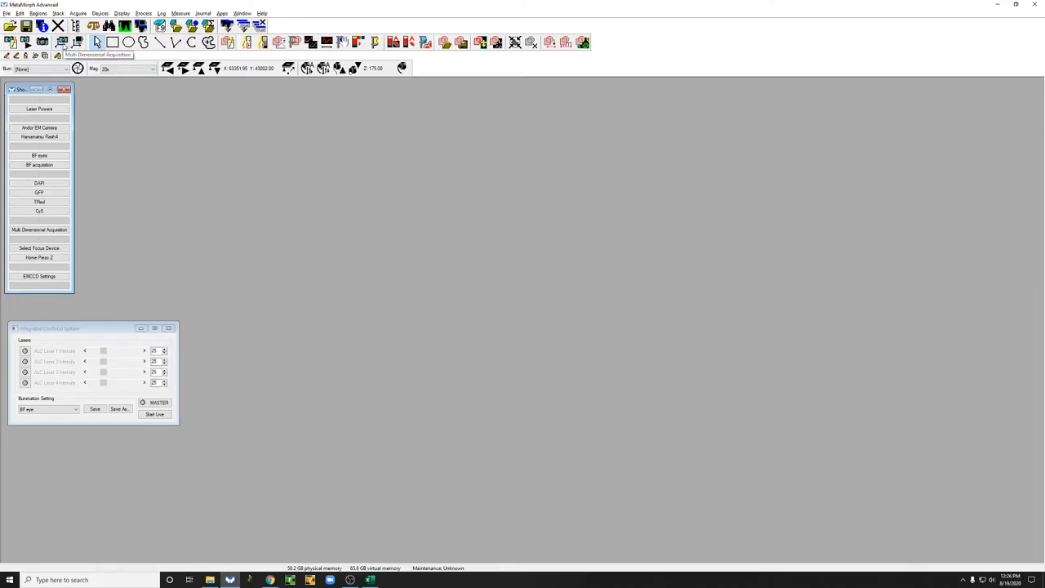
Bring up Multi-Dimensional Acquisition and show its Saving settings with base name 'sample'.
left_click(39, 228)
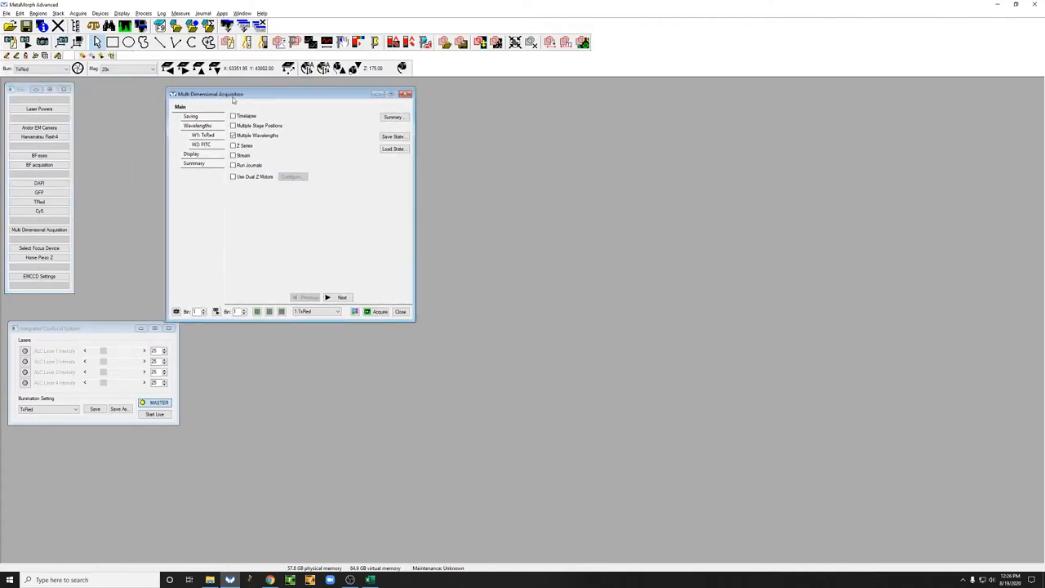
left_click_drag(210, 93, 247, 91)
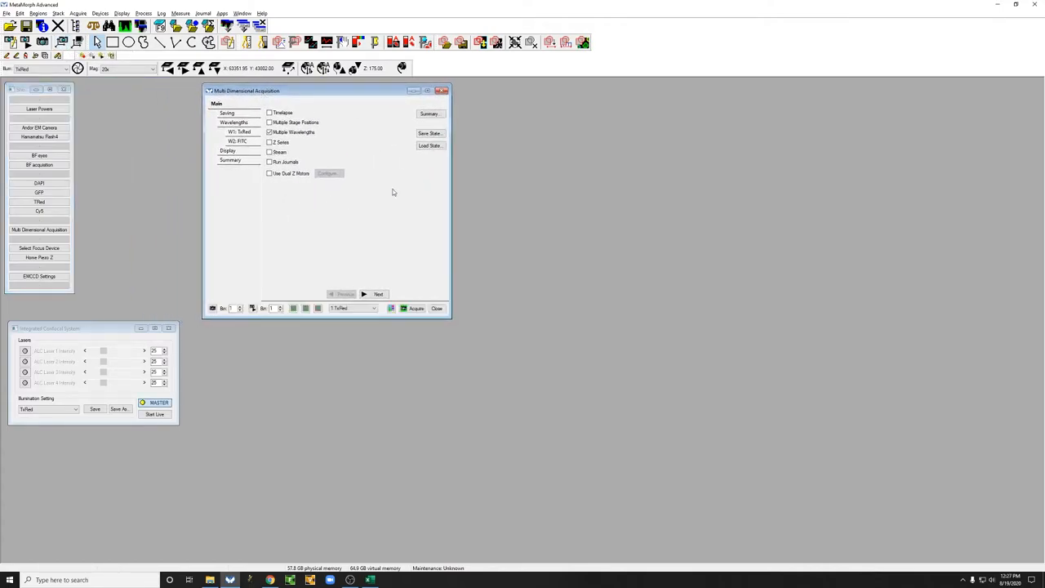
mouse_move(225, 291)
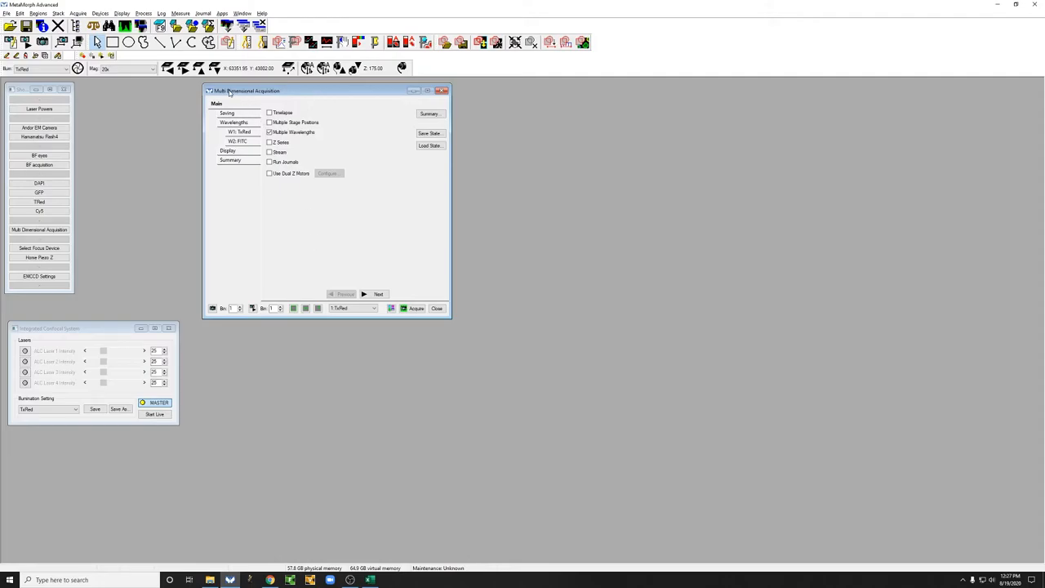
mouse_move(237, 160)
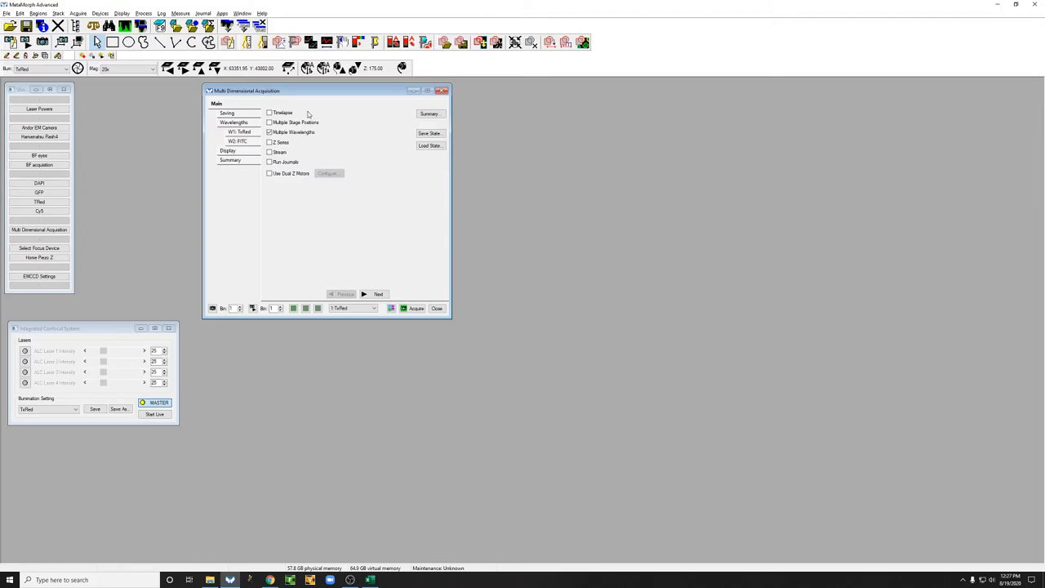
mouse_move(325, 124)
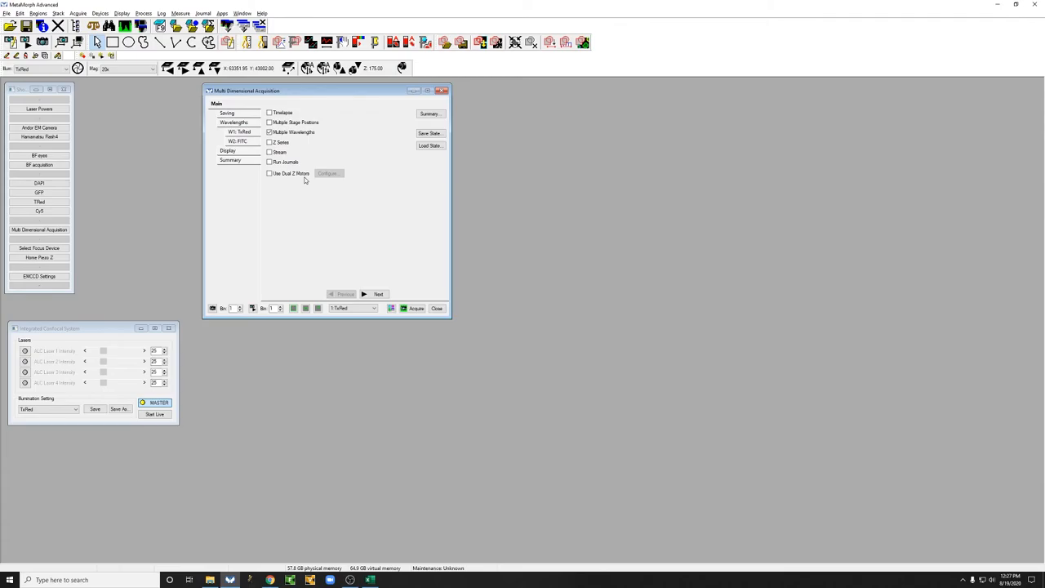
mouse_move(325, 151)
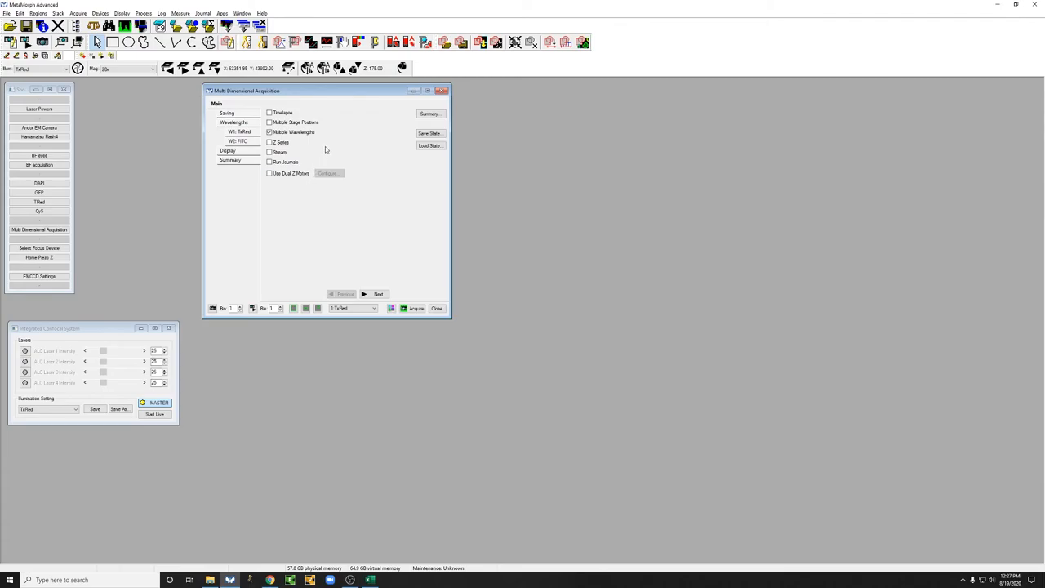
mouse_move(326, 143)
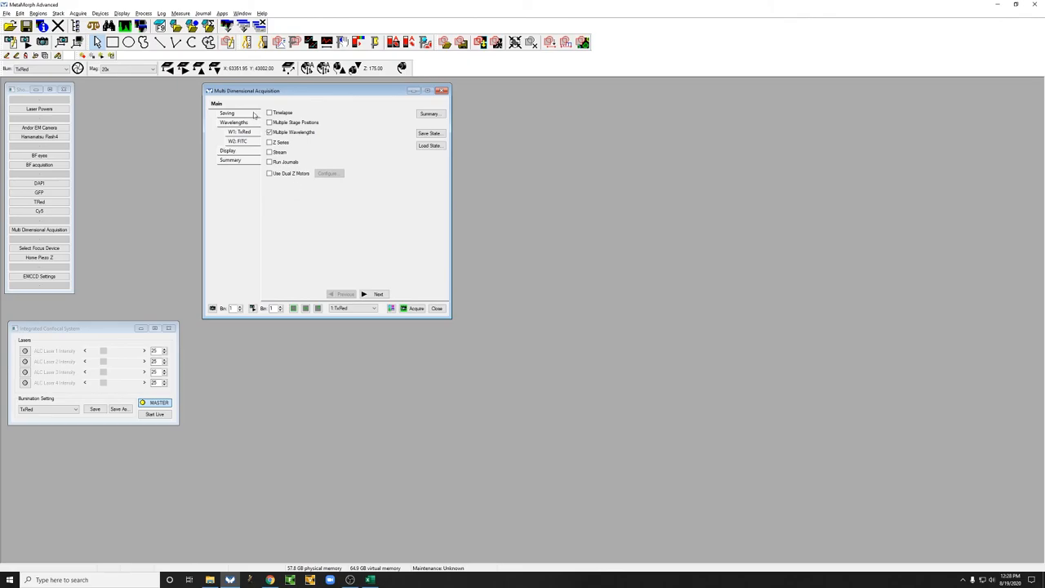
left_click(234, 113)
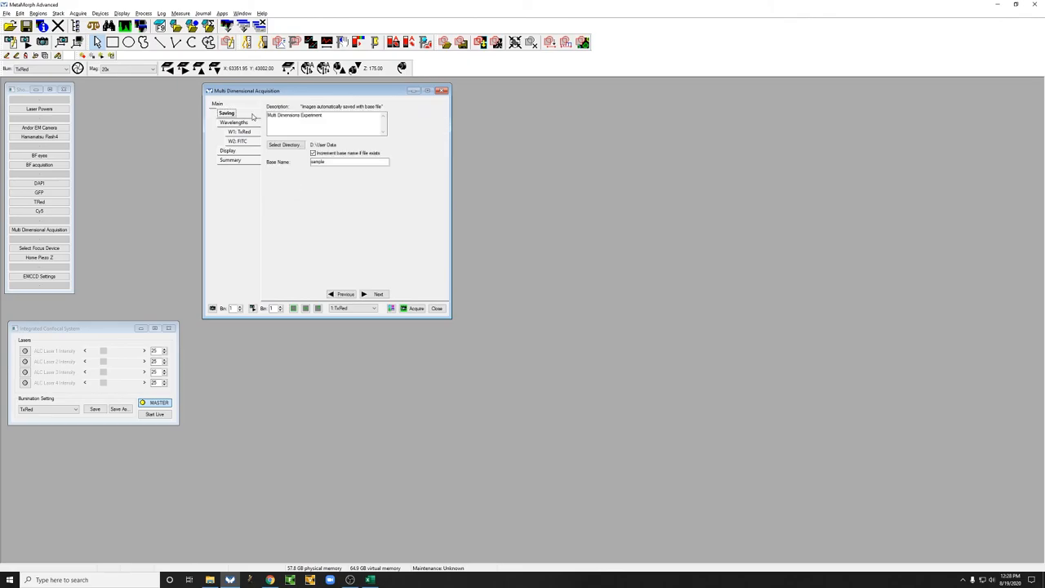